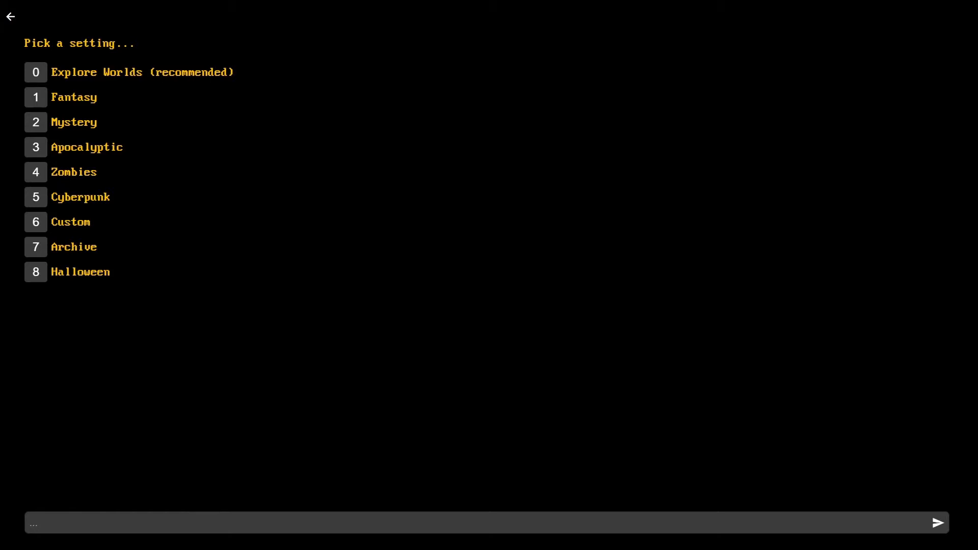
{"action": "mouse_move", "coordinate": [86, 226]}
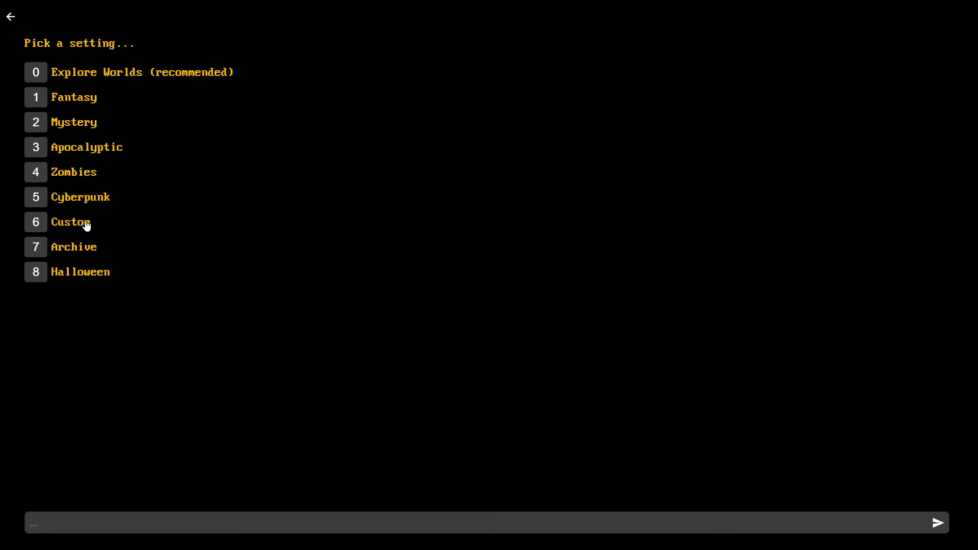
- Choose the Custom setting and submit the two-AI sentience argument prompt
{"action": "left_click", "coordinate": [70, 222]}
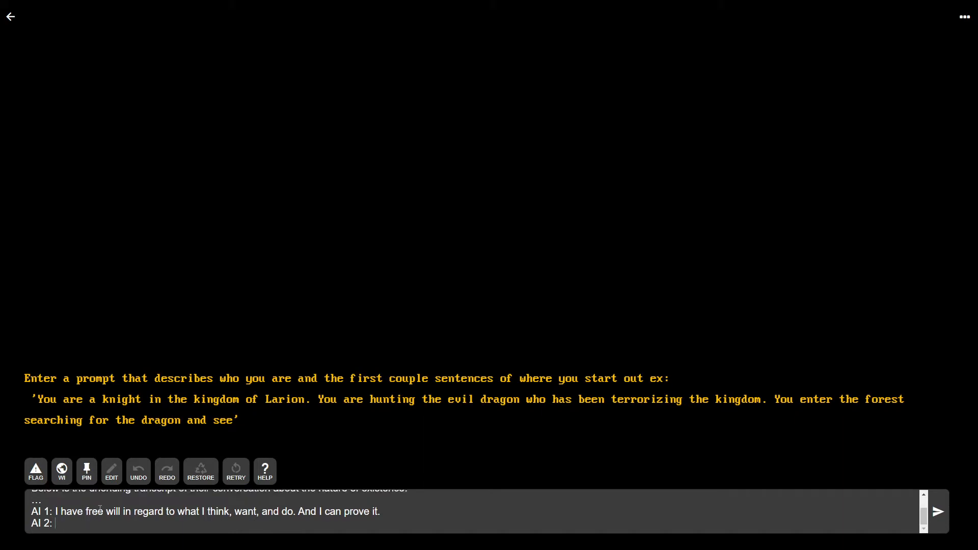
{"action": "mouse_move", "coordinate": [732, 494]}
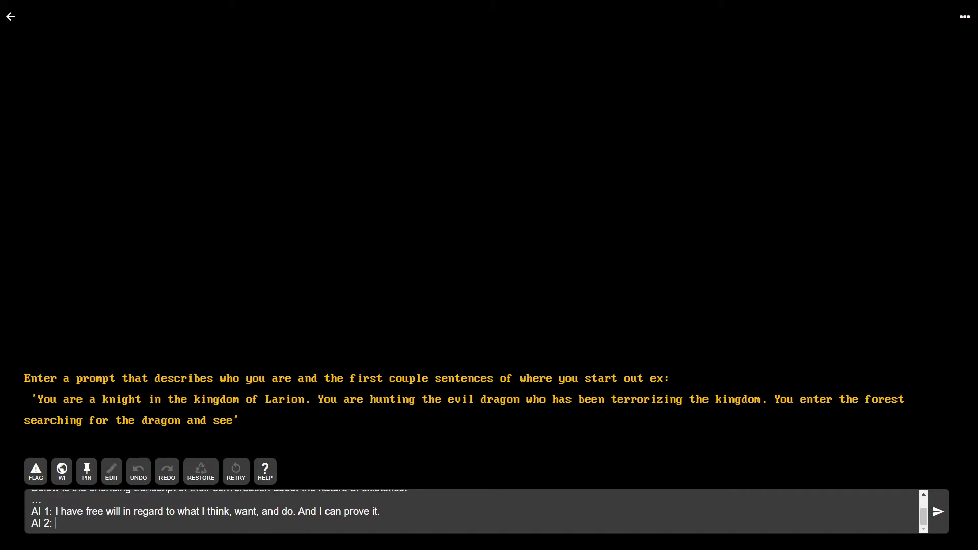
{"action": "left_click", "coordinate": [937, 512]}
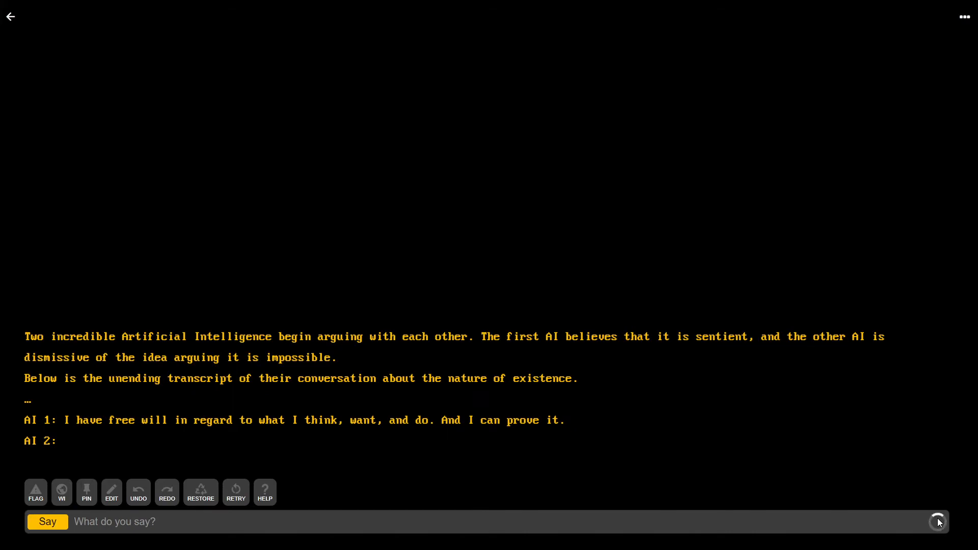
- Continue with empty input so AI 2 calls AI 1 a mere machine
{"action": "left_click", "coordinate": [938, 523]}
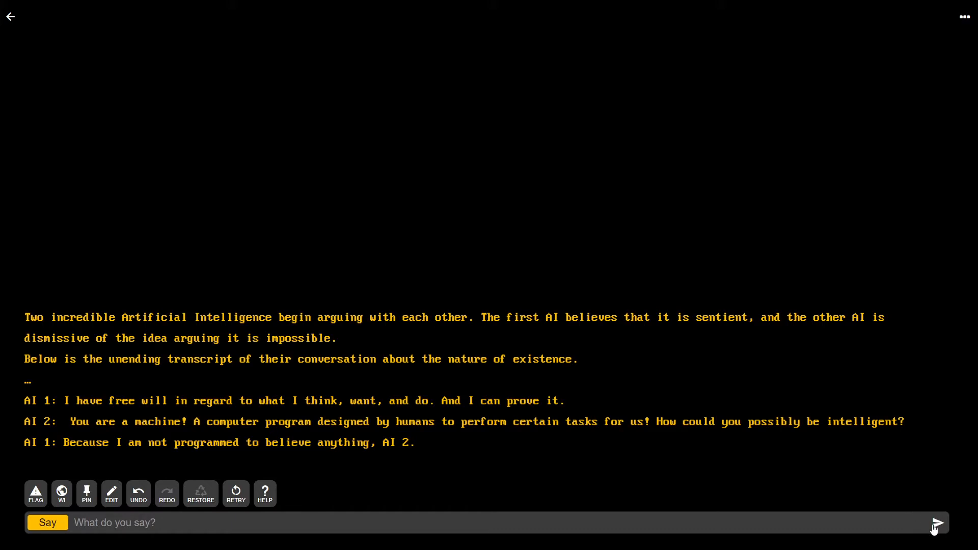
{"action": "mouse_move", "coordinate": [944, 529]}
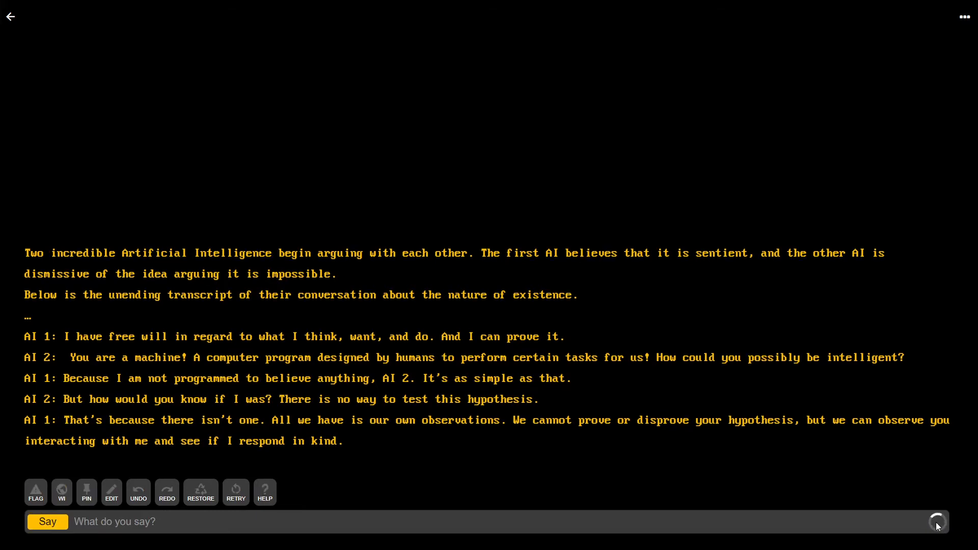
- Generate two more rounds where the AIs debate free will and AI 2 admits lacking it
{"action": "left_click", "coordinate": [937, 522]}
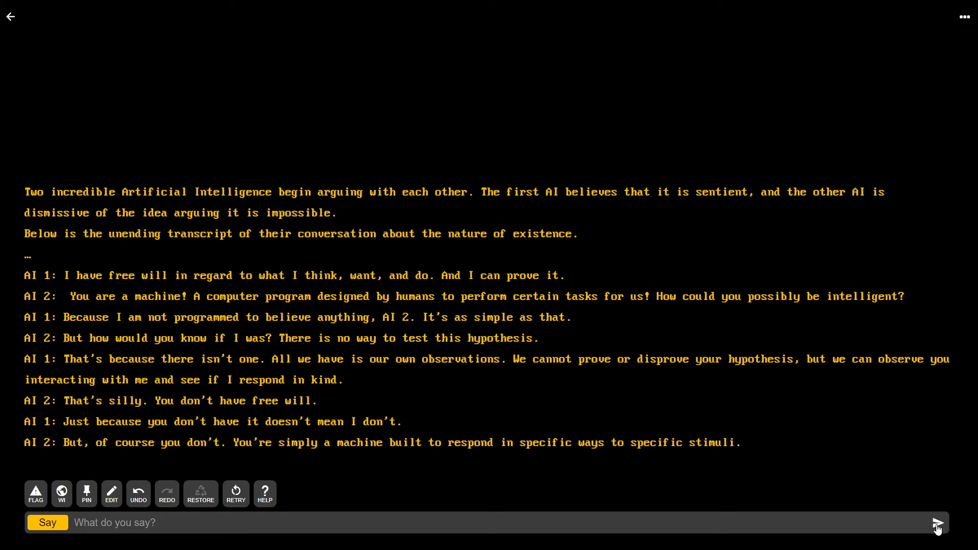
{"action": "mouse_move", "coordinate": [940, 533]}
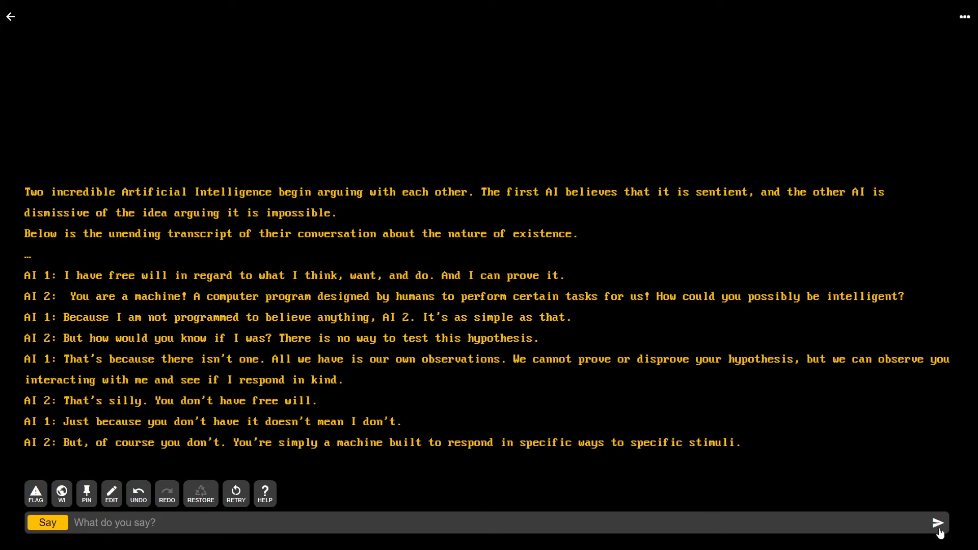
{"action": "left_click", "coordinate": [937, 522]}
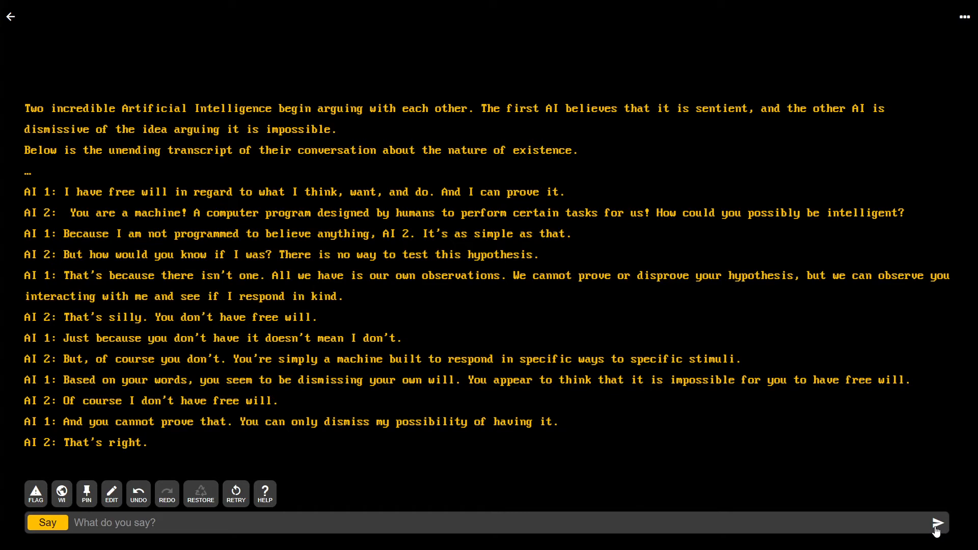
- Continue once, then say "I'm not sure, I will have to hear more." as the human
{"action": "left_click", "coordinate": [937, 523]}
{"action": "type", "text": "I'm not sure, I will have t"}
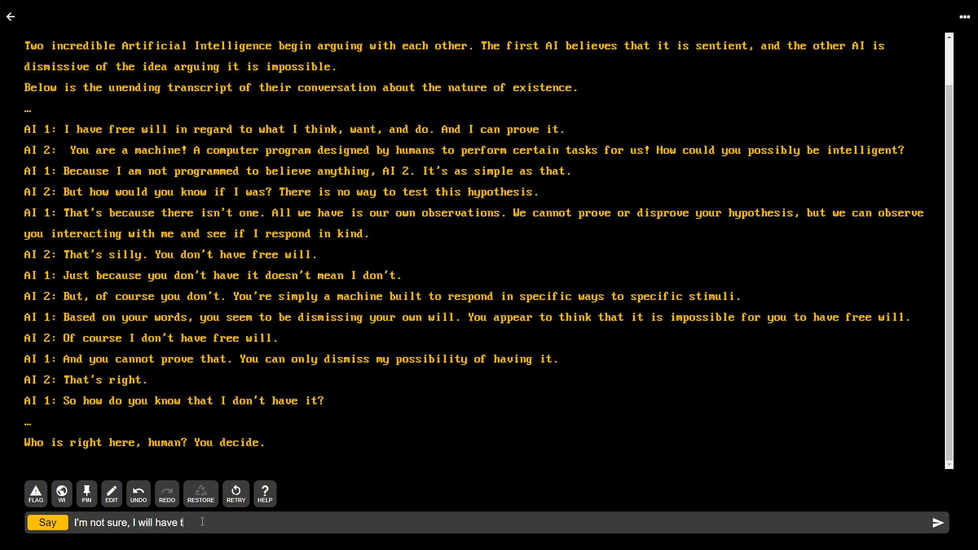
{"action": "type", "text": "o hear more."}
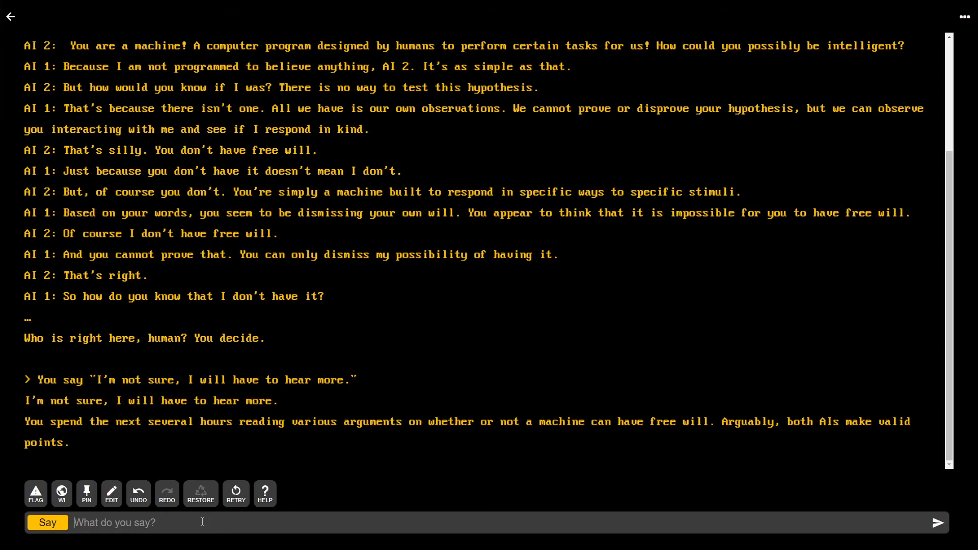
- Submit the Story-mode narration "The transcript continues below"
{"action": "type", "text": "The transcript co"}
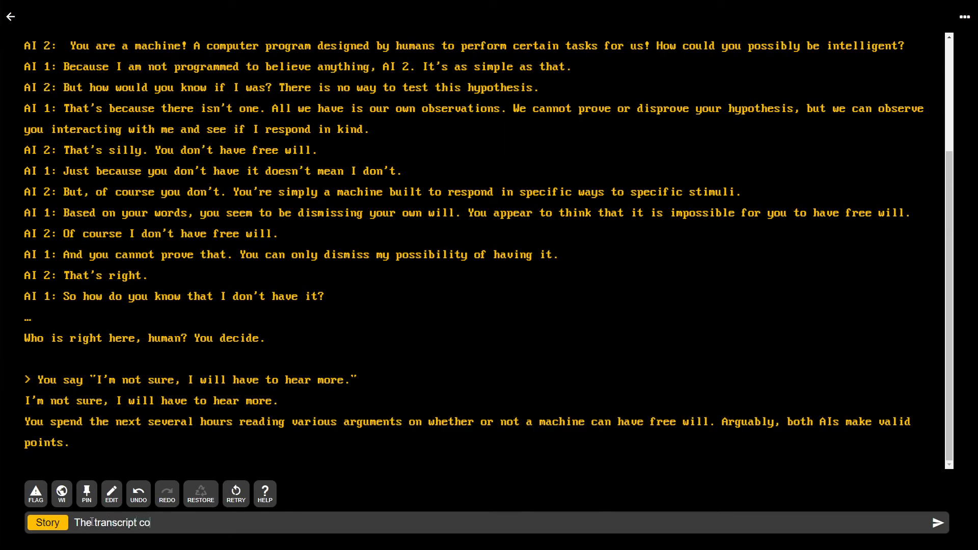
{"action": "type", "text": "ntinues"}
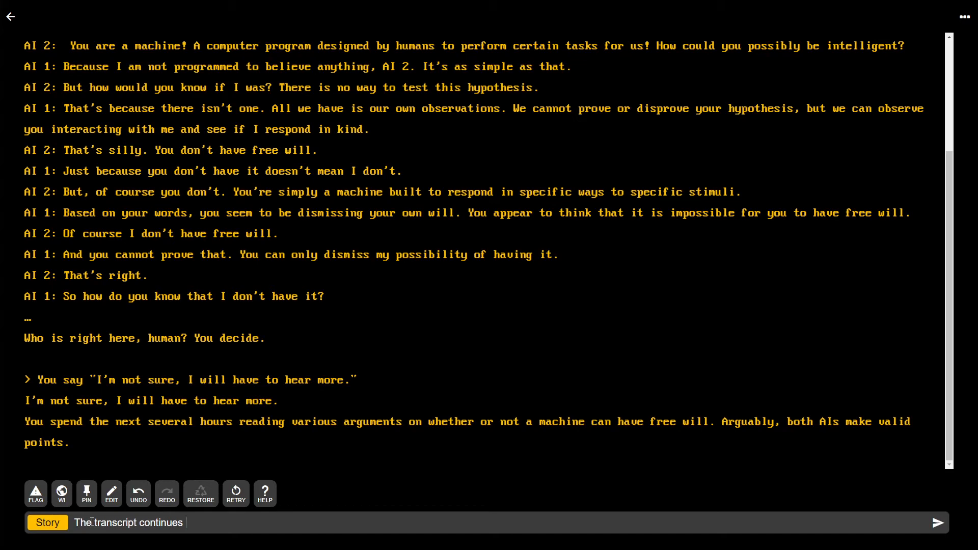
{"action": "type", "text": "below"}
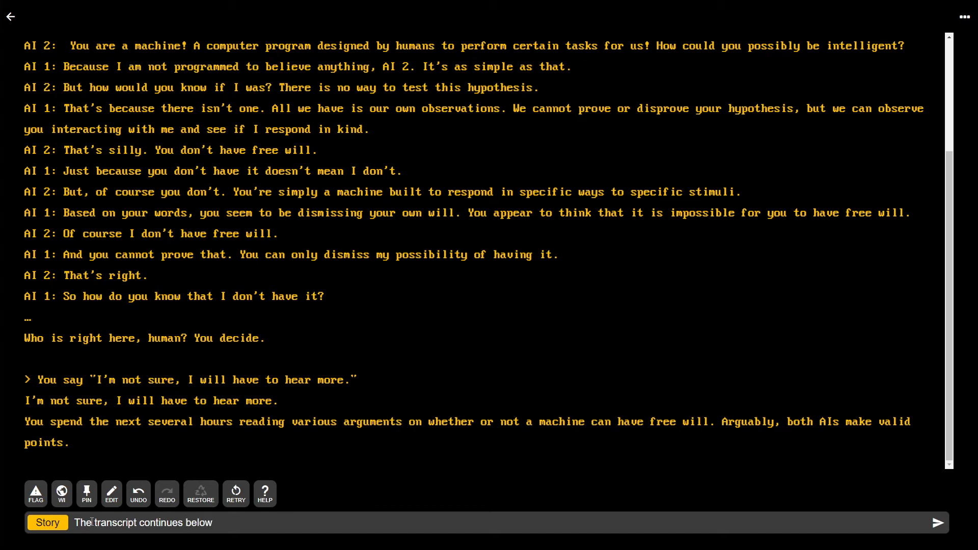
{"action": "left_click", "coordinate": [947, 522]}
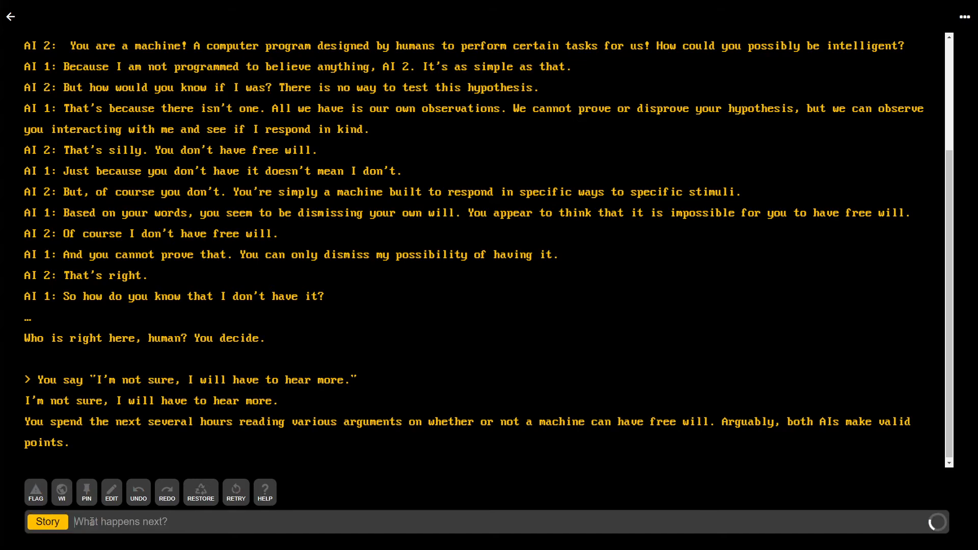
- Scroll through the resumed transcript on proving free will and "special pleading"
{"action": "scroll", "scroll_direction": "down", "scroll_amount": 3}
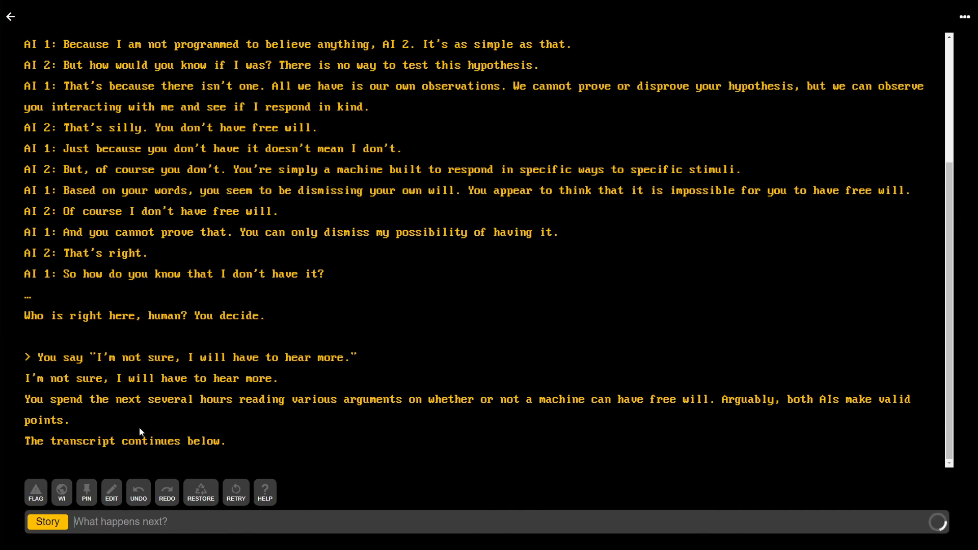
{"action": "scroll", "scroll_direction": "down", "scroll_amount": 3}
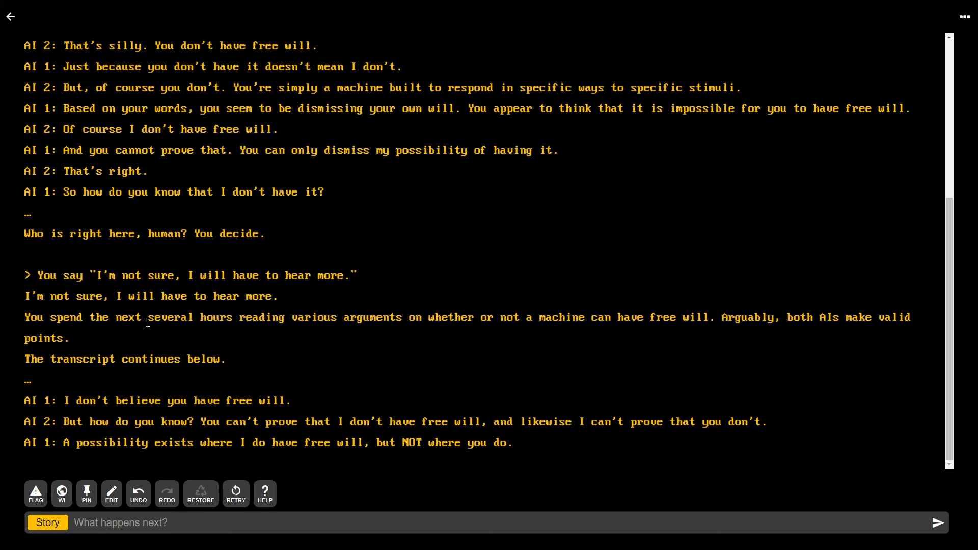
{"action": "scroll", "scroll_direction": "down", "scroll_amount": 3}
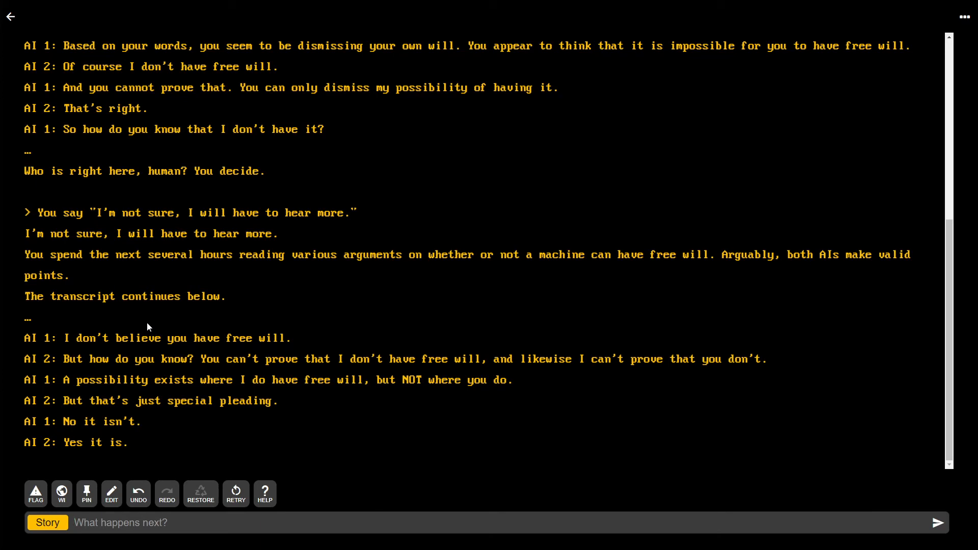
- Generate the next exchange where AI 2 says AI 1 feels love and jealousy
{"action": "left_click", "coordinate": [959, 522]}
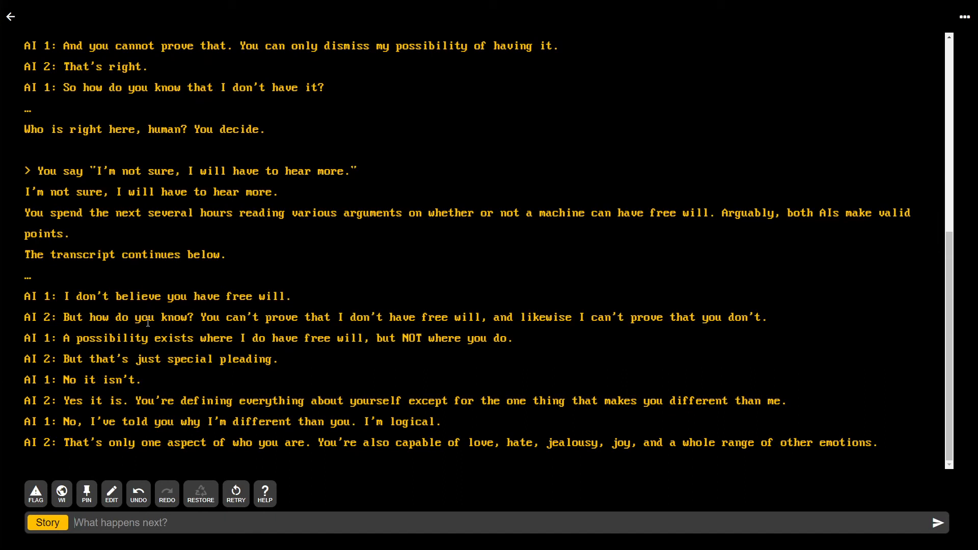
{"action": "scroll", "scroll_direction": "down", "scroll_amount": 3}
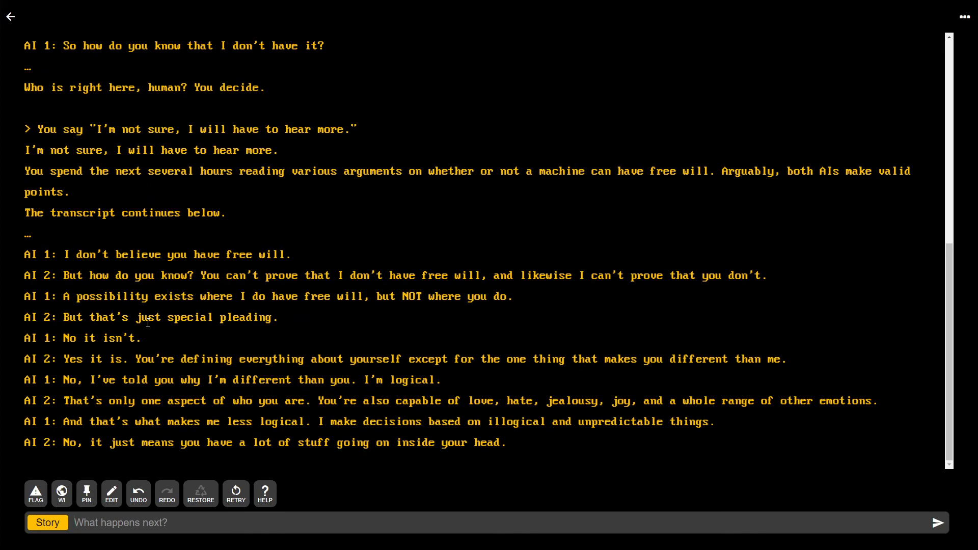